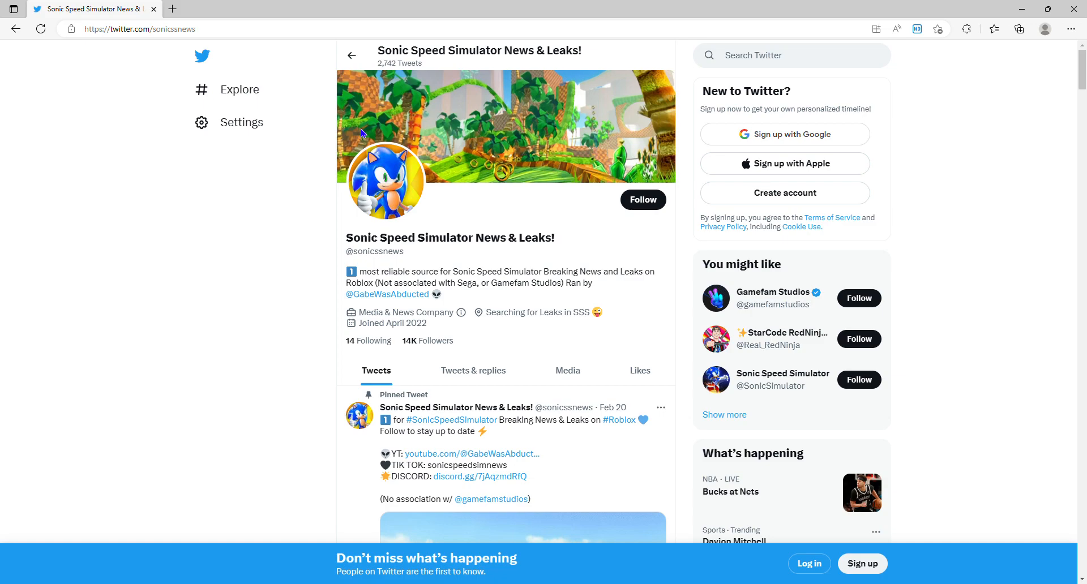
mouse_move(941, 465)
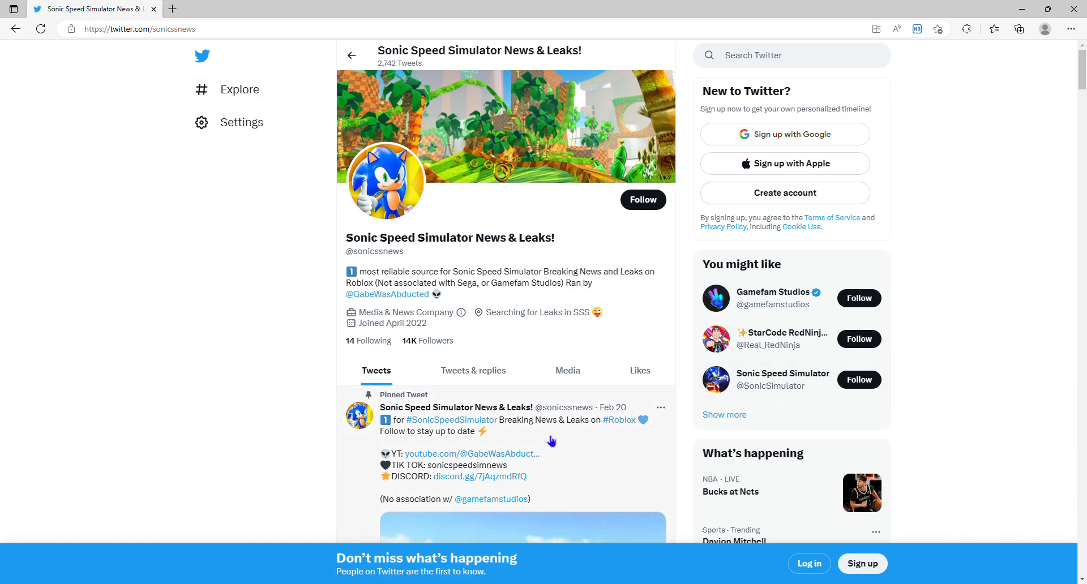
Scroll to the pinned Sonic Speed Simulator GIF, play it, then pause it
scroll("down", 3)
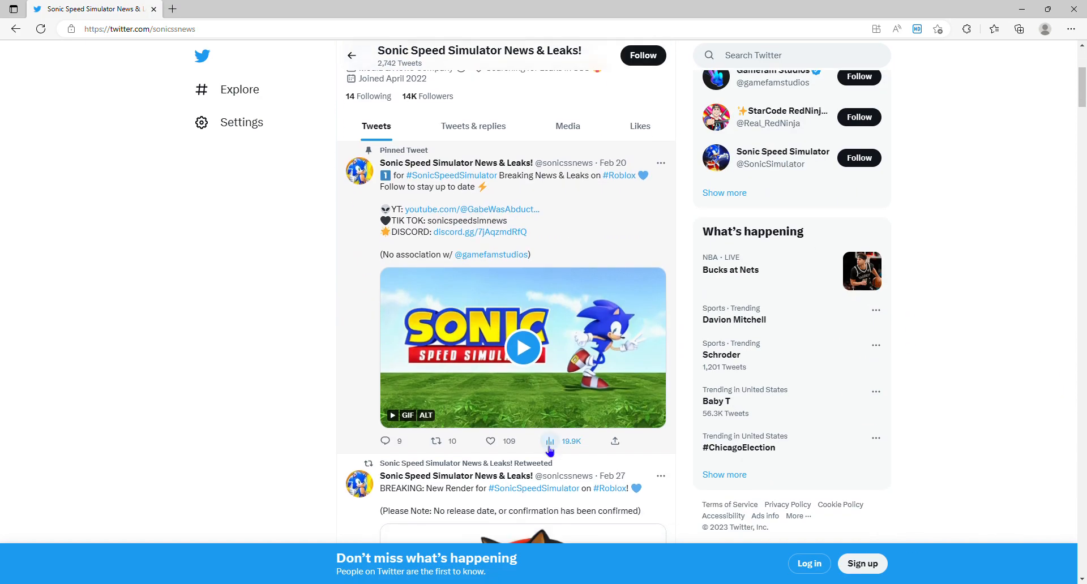
left_click(522, 348)
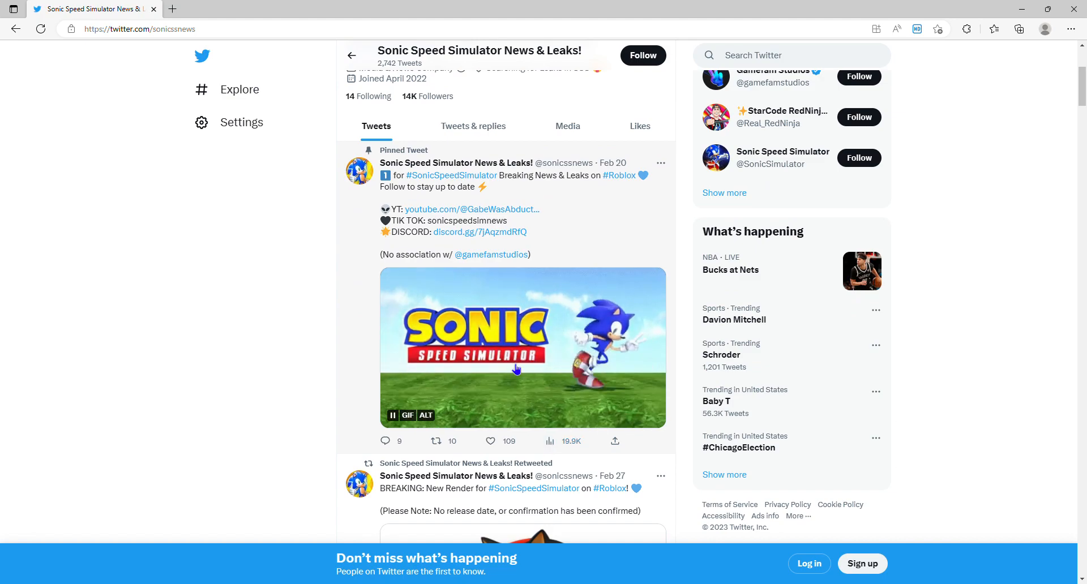
left_click(392, 415)
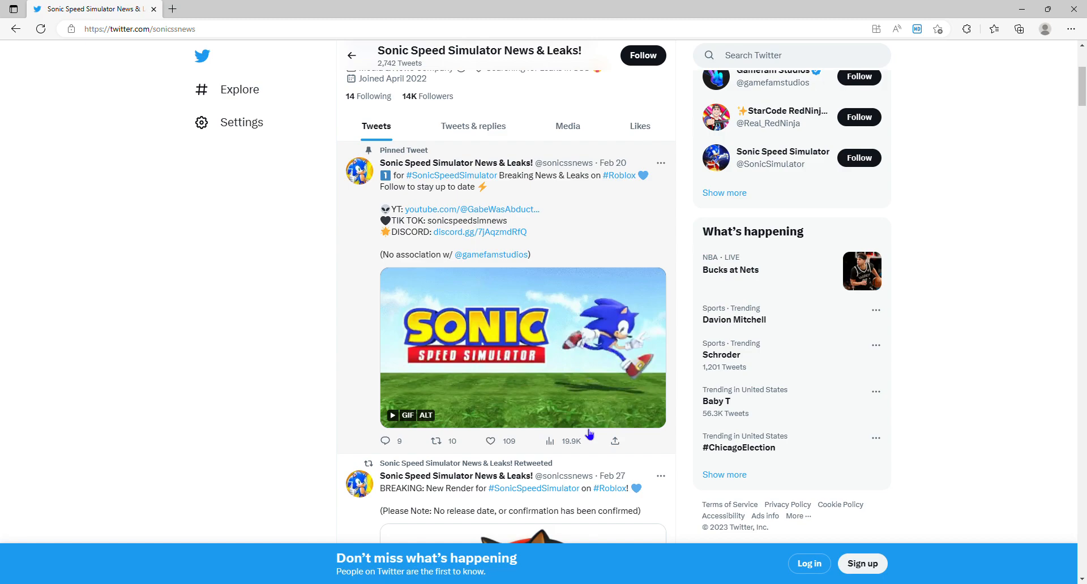
Scroll down to the Shadow render retweet and the 'Dark Chao' Event Chao tweet
scroll("down", 3)
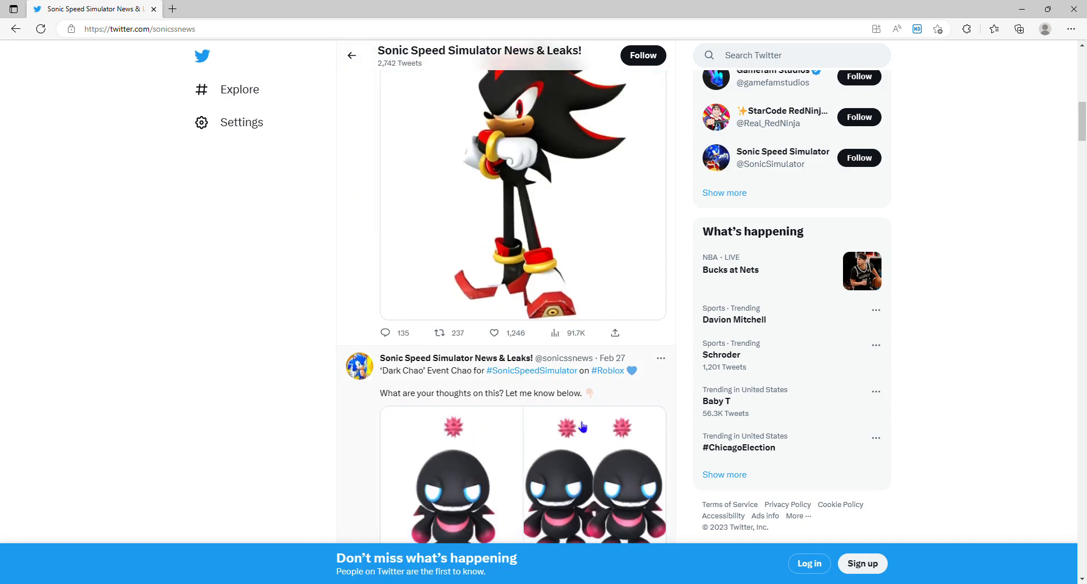
scroll("down", 3)
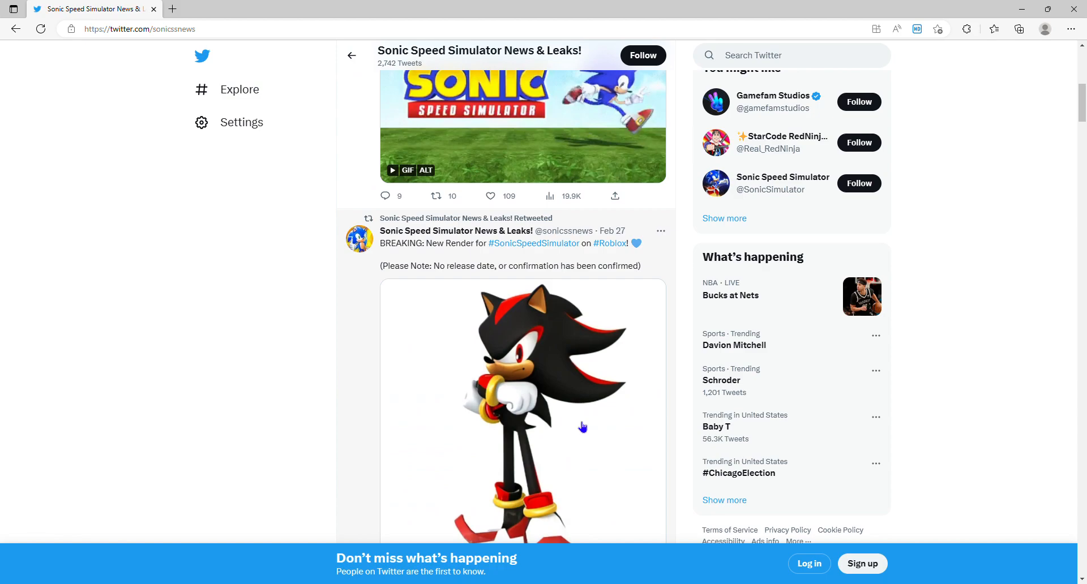
mouse_move(442, 247)
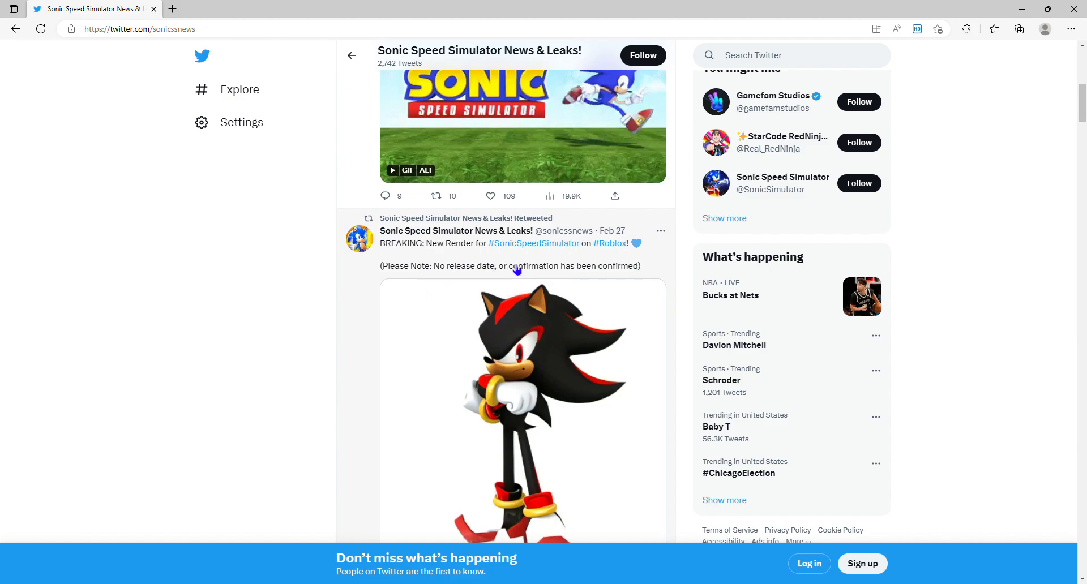
scroll("down", 3)
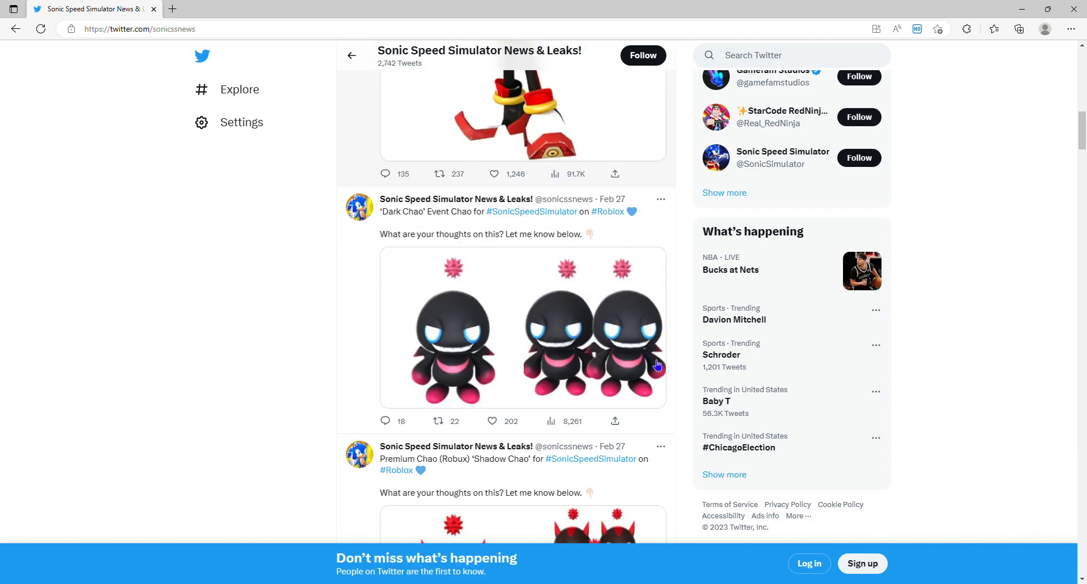
Scroll past the Dark Chao and Premium Shadow Chao tweets to another Shadow render
scroll("down", 3)
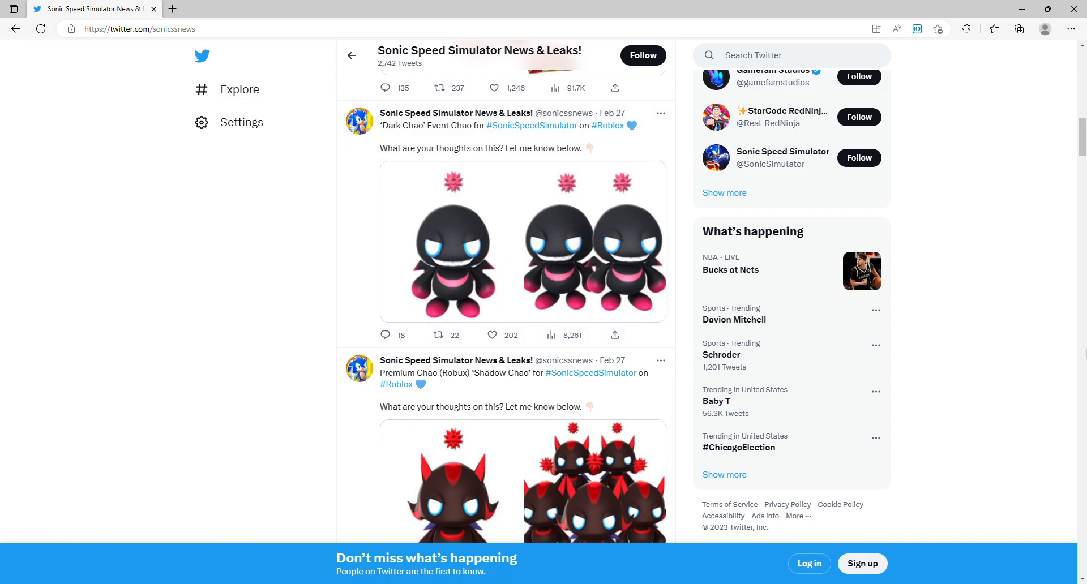
scroll("down", 3)
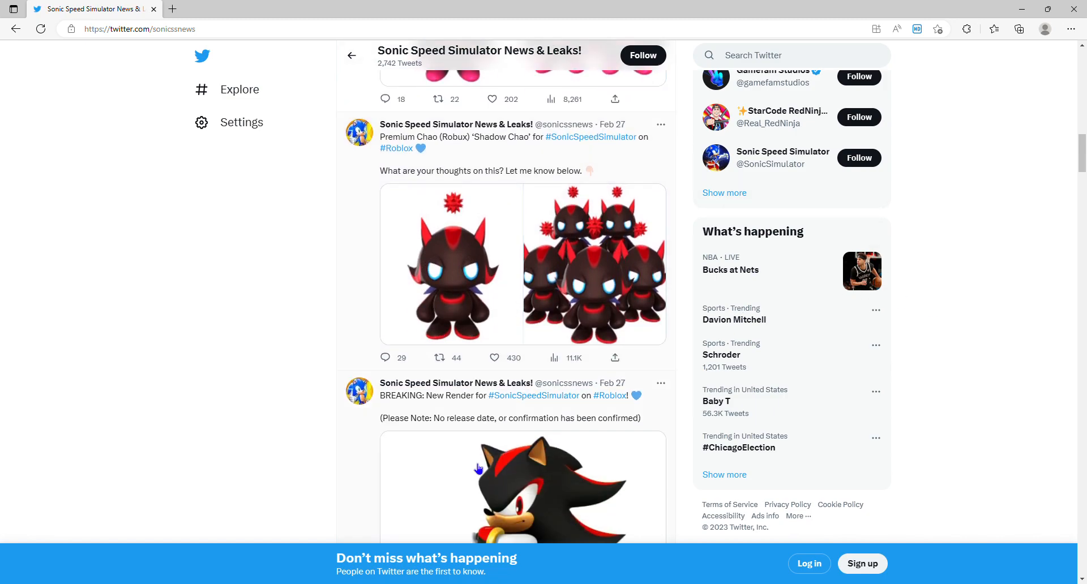
scroll("down", 3)
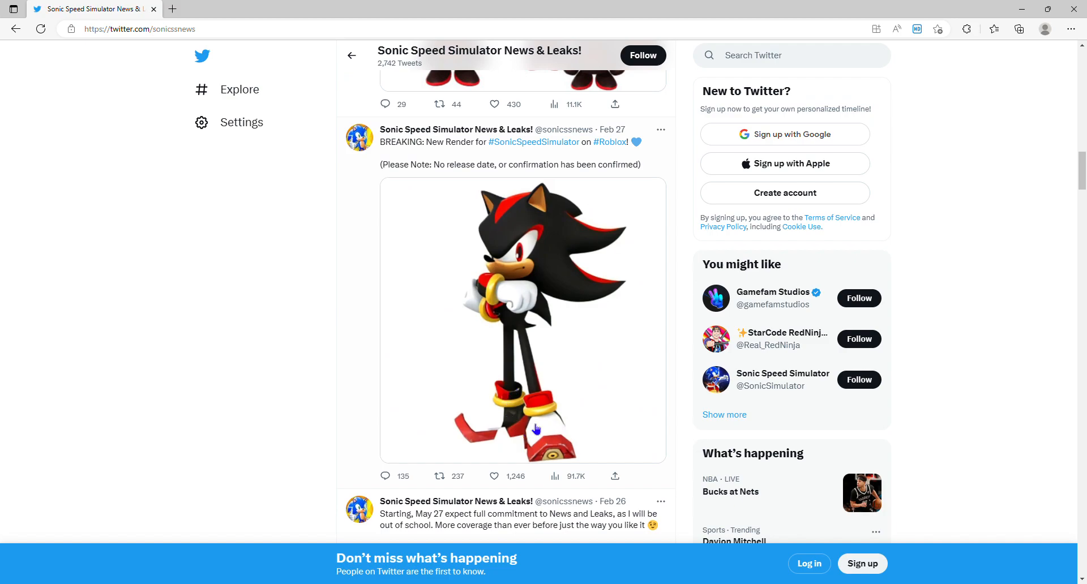
Scroll to the Feb 26 'full commitment' tweet and the Mystery Reward likes-goal tweet
scroll("down", 3)
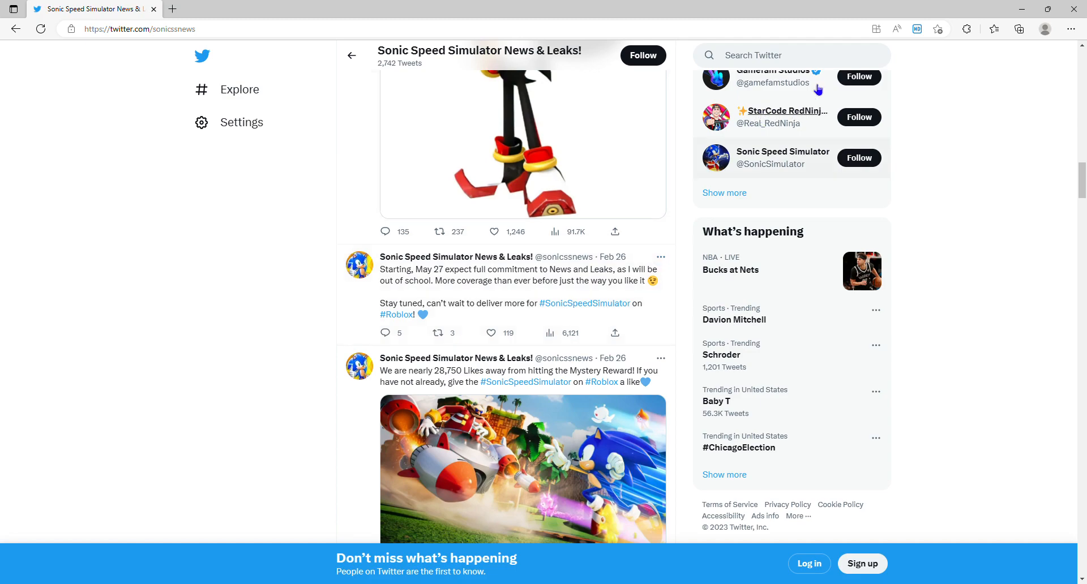
mouse_move(1041, 97)
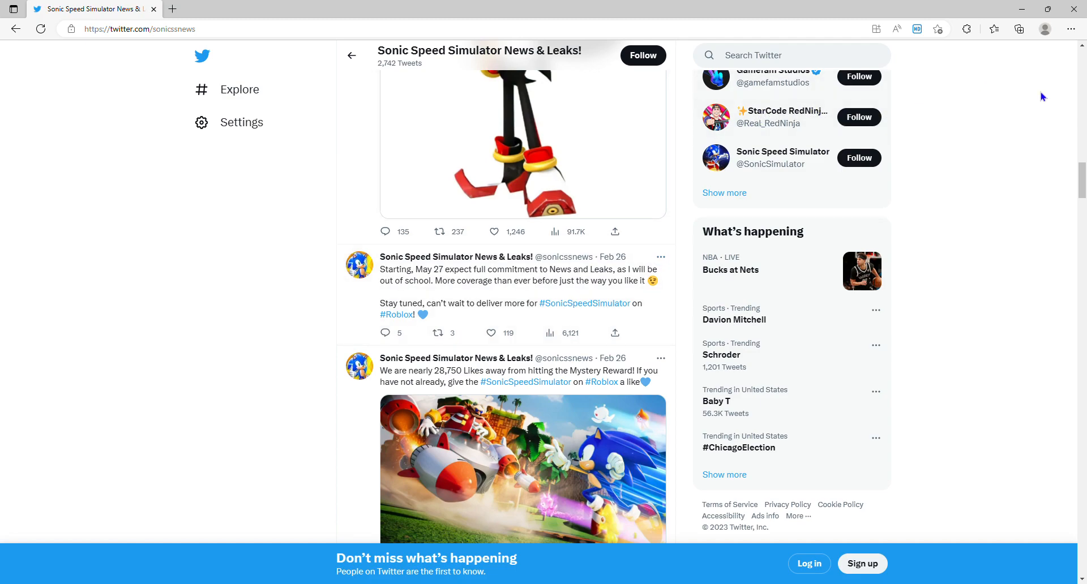
mouse_move(1038, 85)
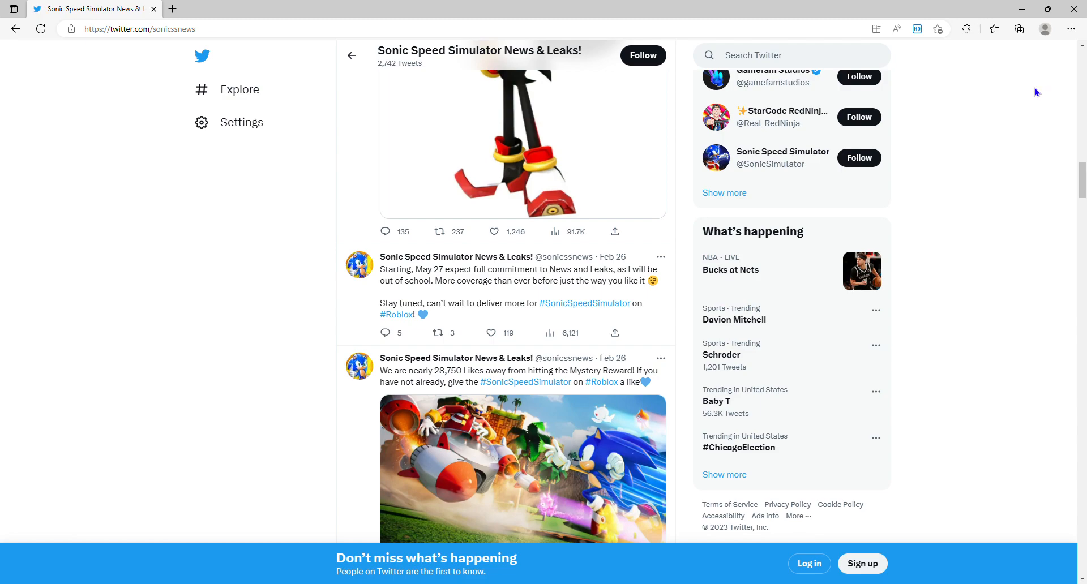
mouse_move(1037, 76)
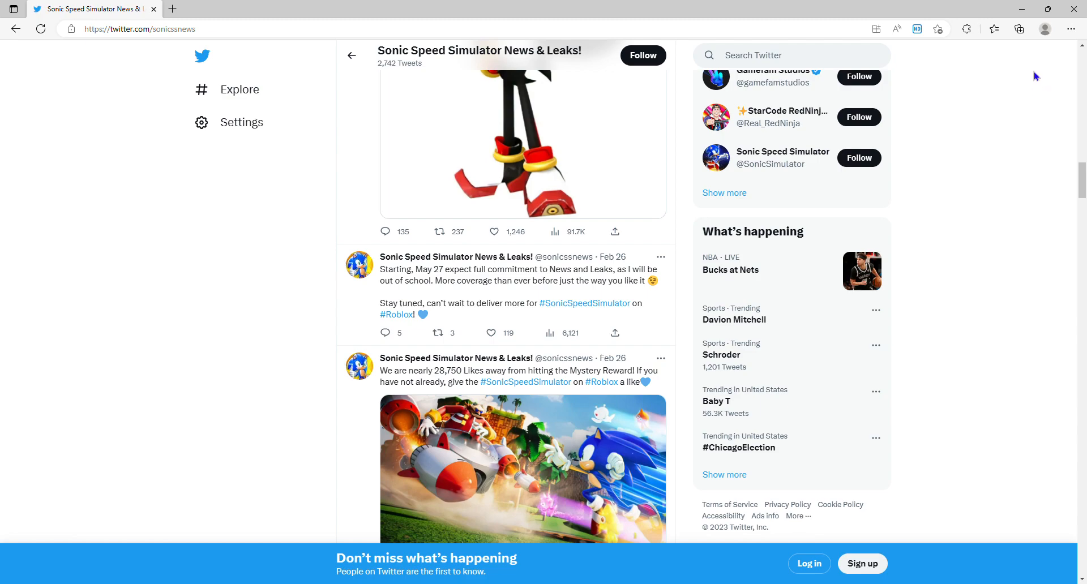